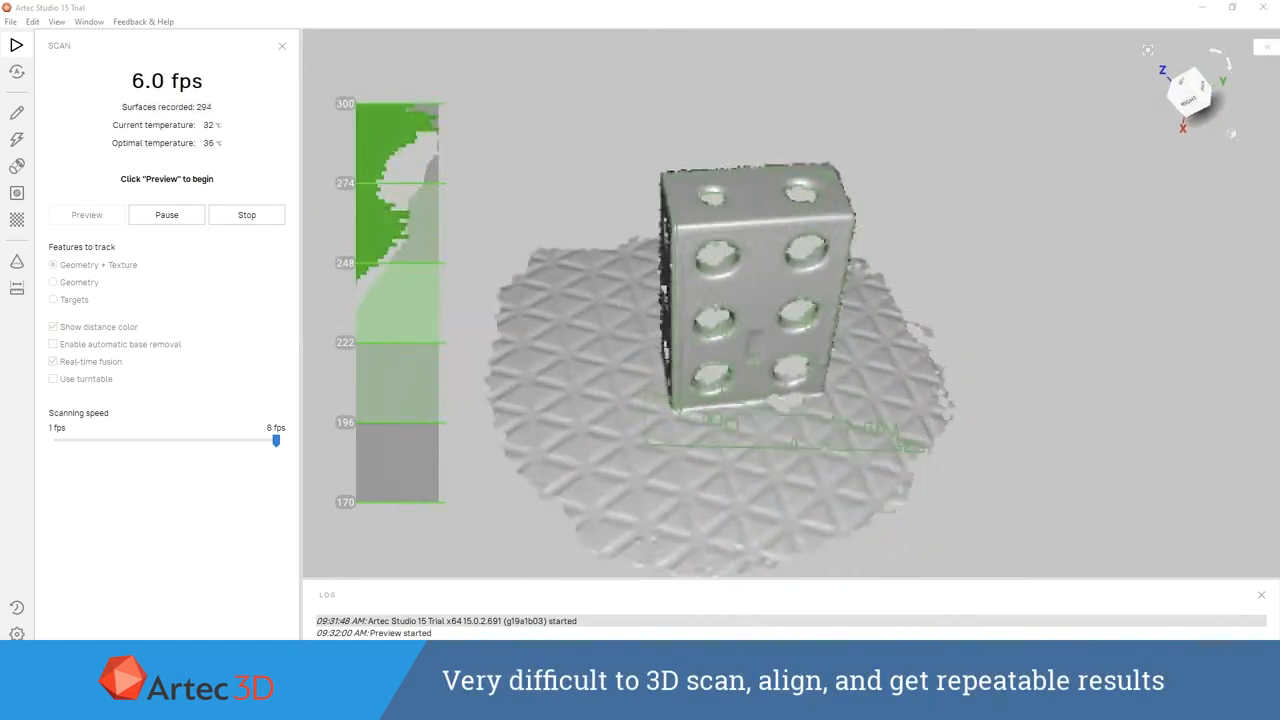
- Record three orientations of the 1-2-3 block as Spider Scan 1, 2 and 3
{"action": "left_click", "coordinate": [246, 214]}
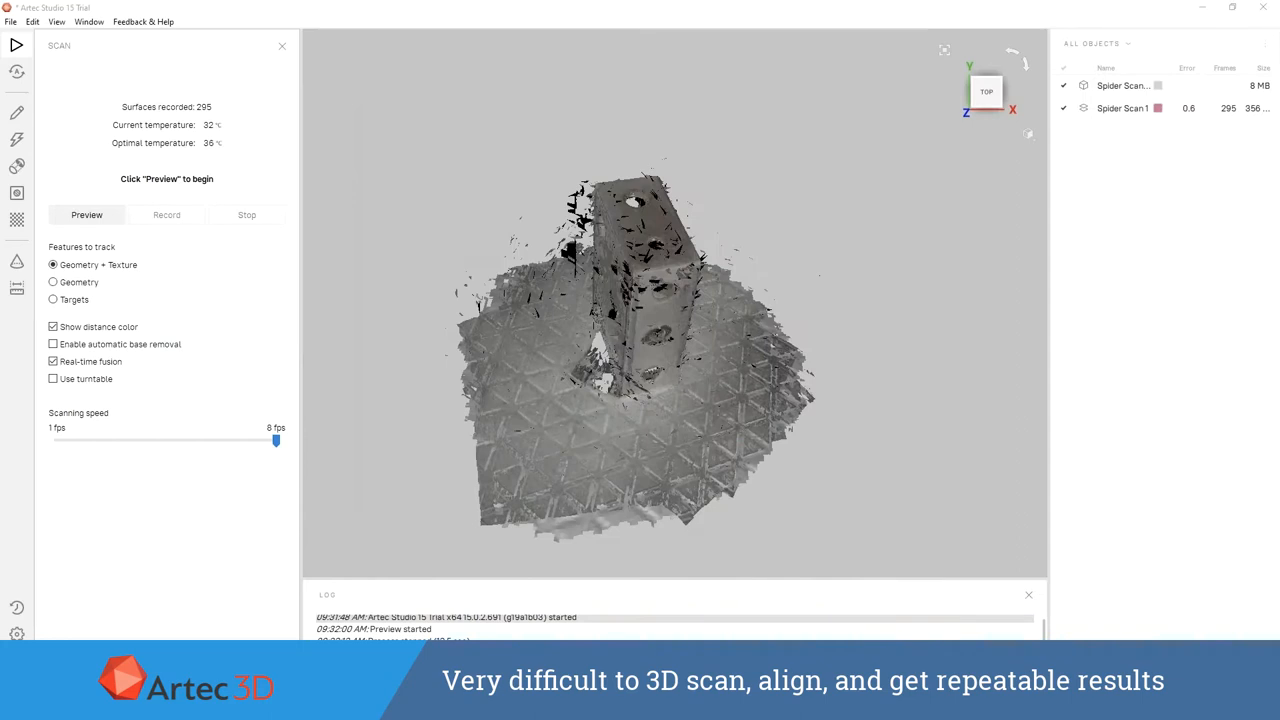
{"action": "left_click", "coordinate": [86, 214]}
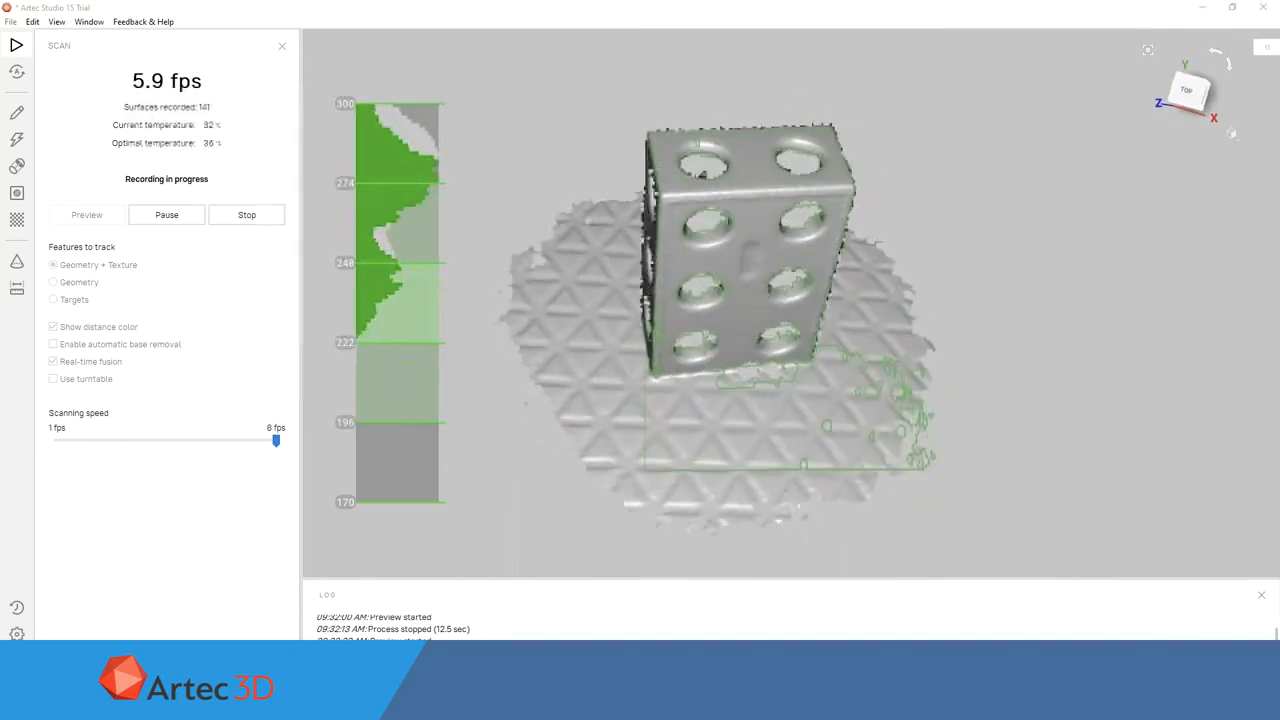
{"action": "left_click", "coordinate": [246, 214]}
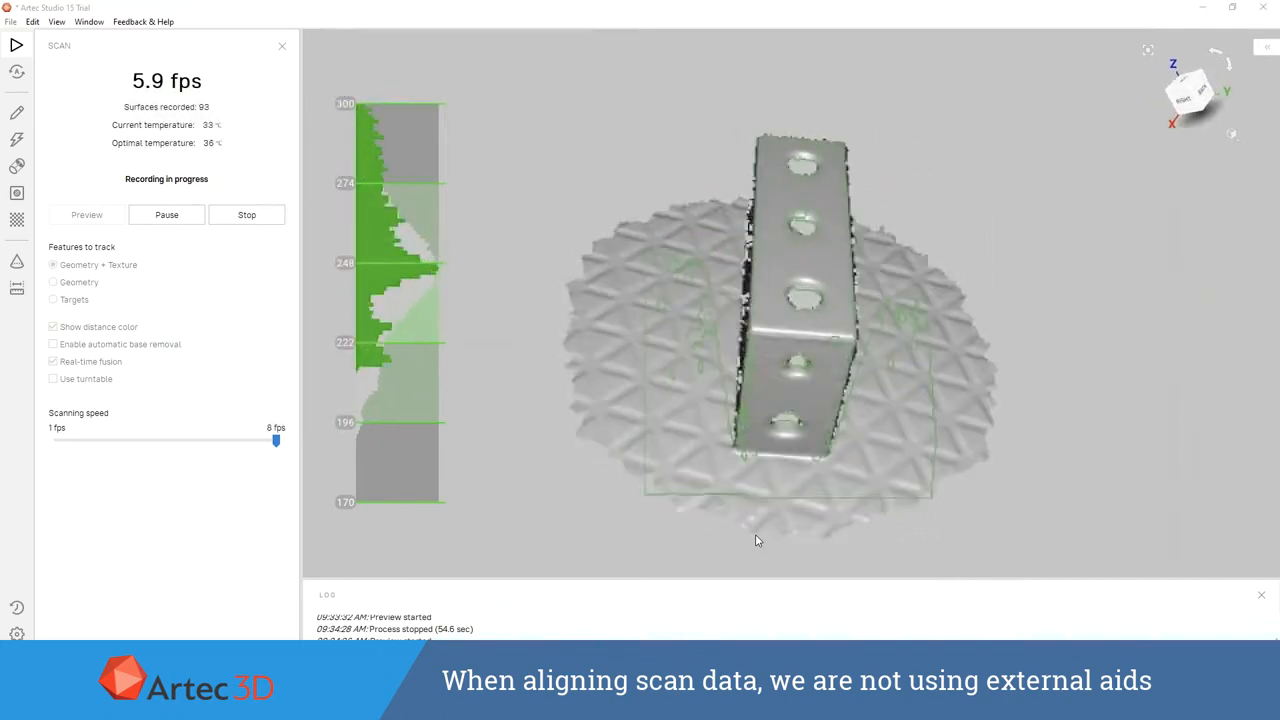
{"action": "left_click", "coordinate": [246, 214]}
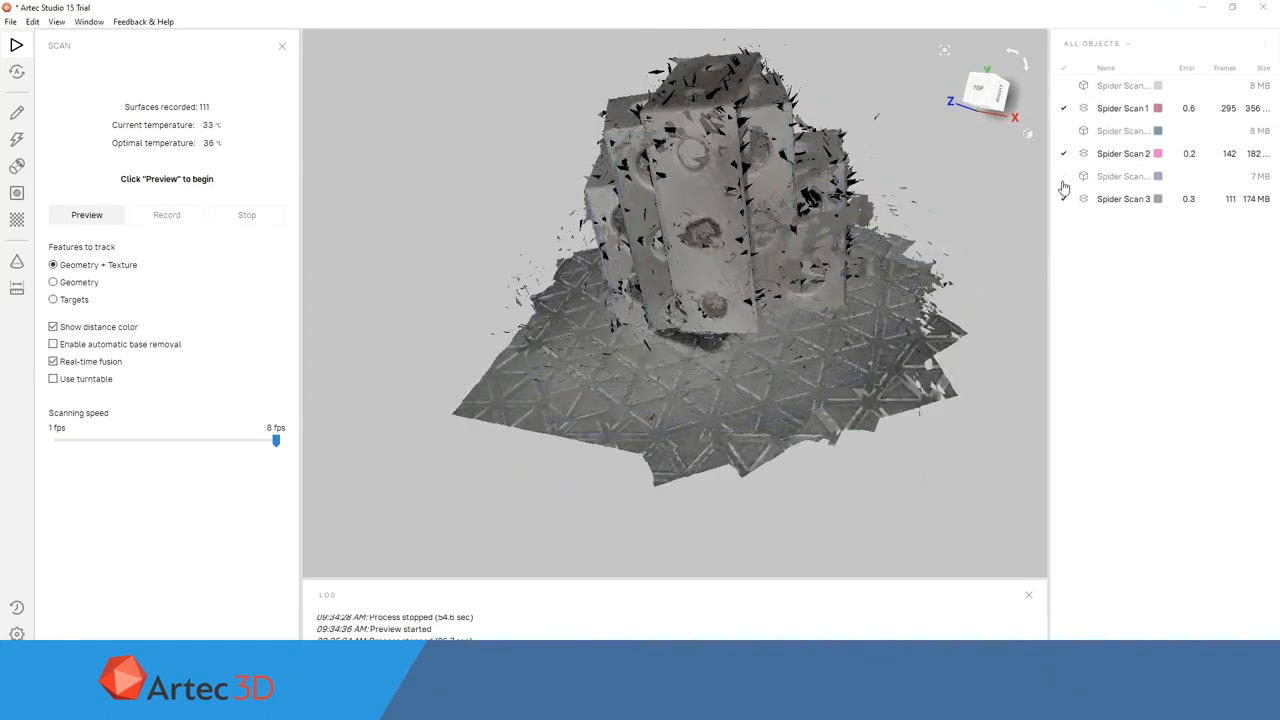
- Switch the viewport to Scan color display and open the Eraser editor
{"action": "left_click", "coordinate": [1029, 134]}
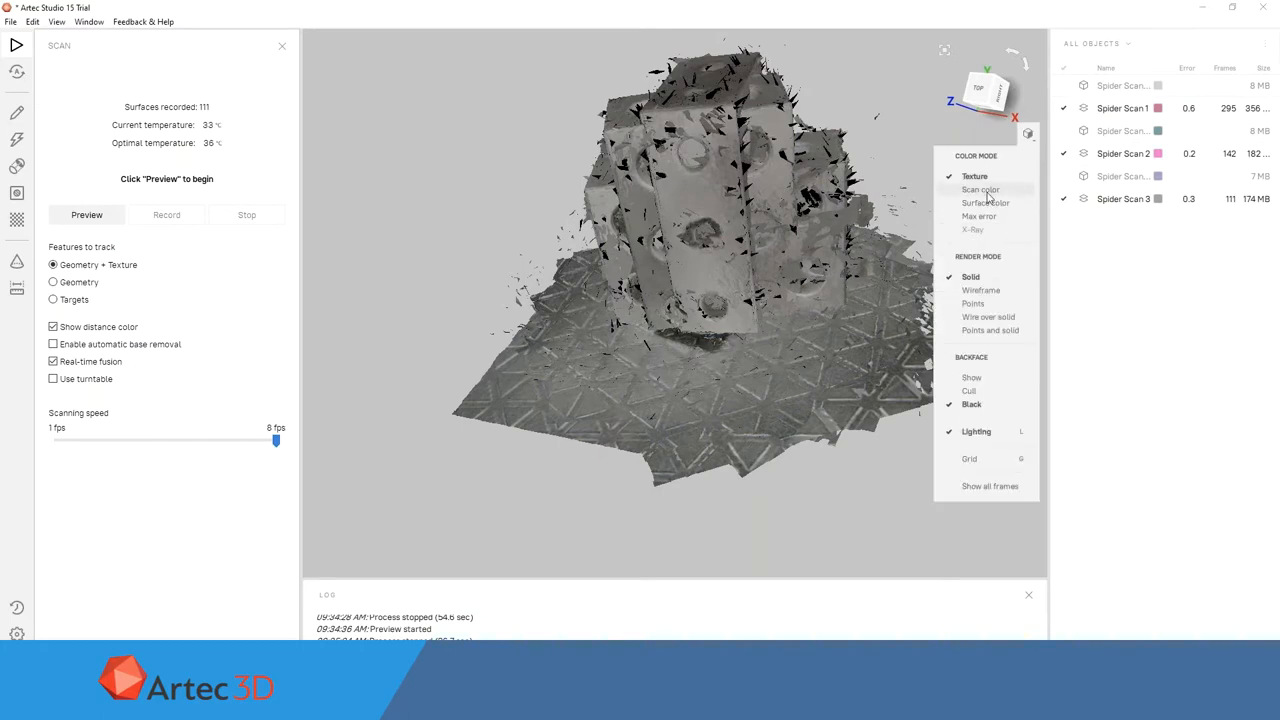
{"action": "left_click", "coordinate": [980, 189]}
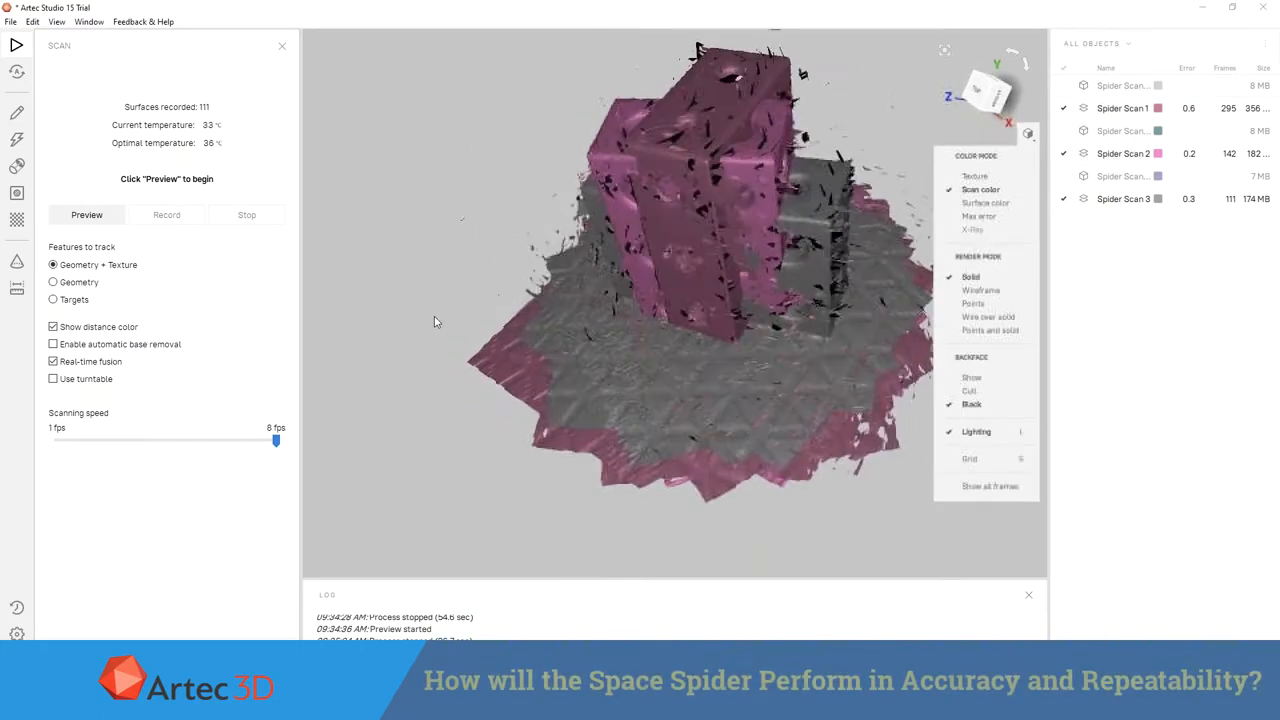
{"action": "left_click", "coordinate": [13, 113]}
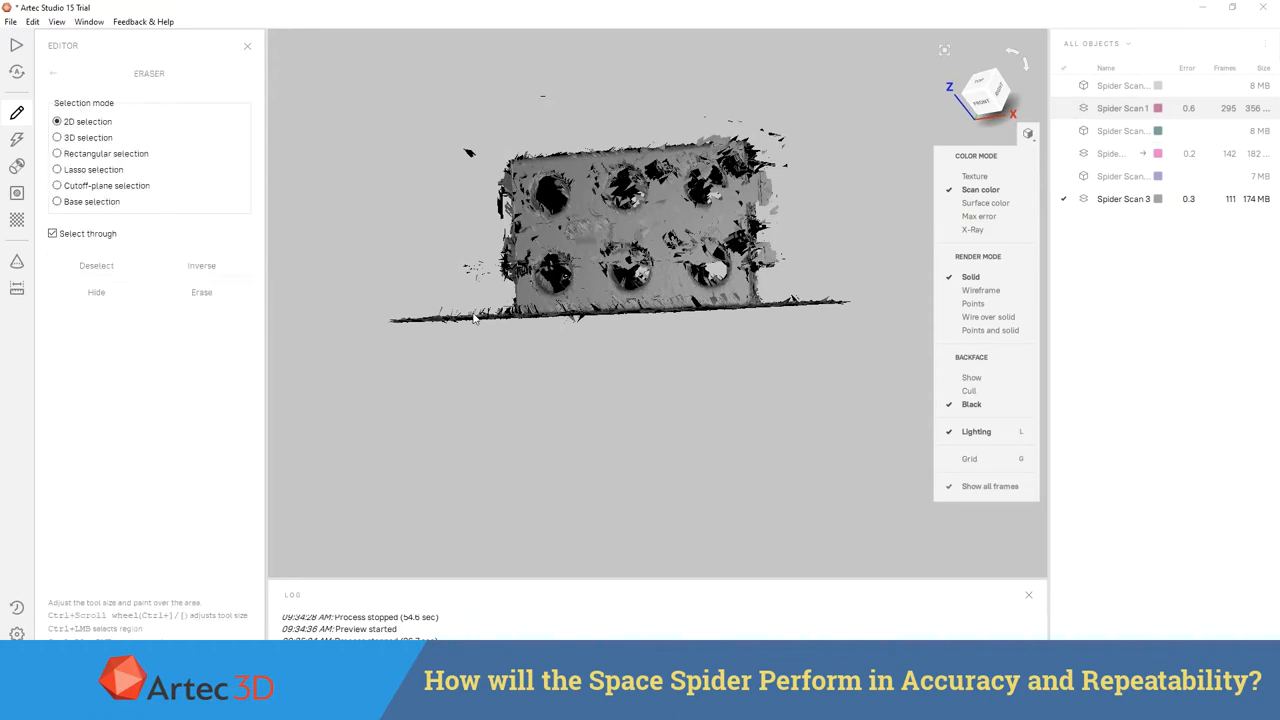
- Lasso-erase the patterned base data from the scans, starting with Spider Scan 1
{"action": "left_click", "coordinate": [57, 169]}
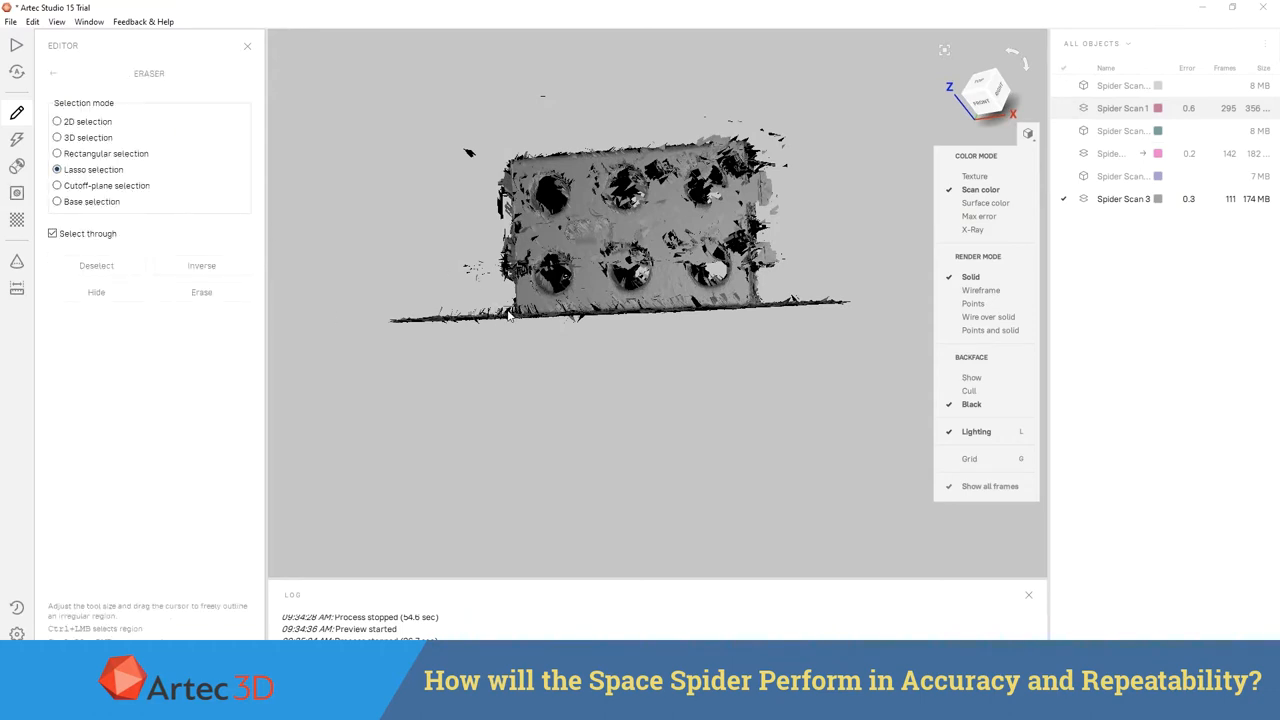
{"action": "left_click", "coordinate": [201, 291]}
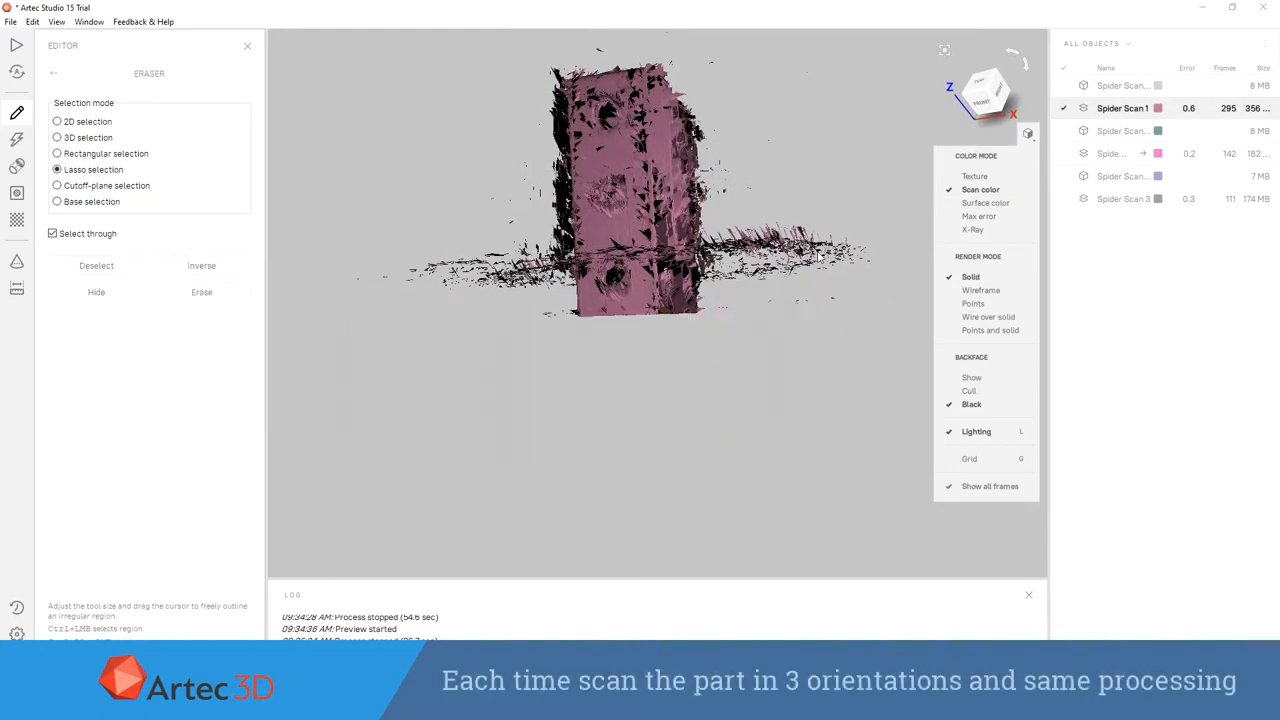
{"action": "left_click", "coordinate": [1123, 153]}
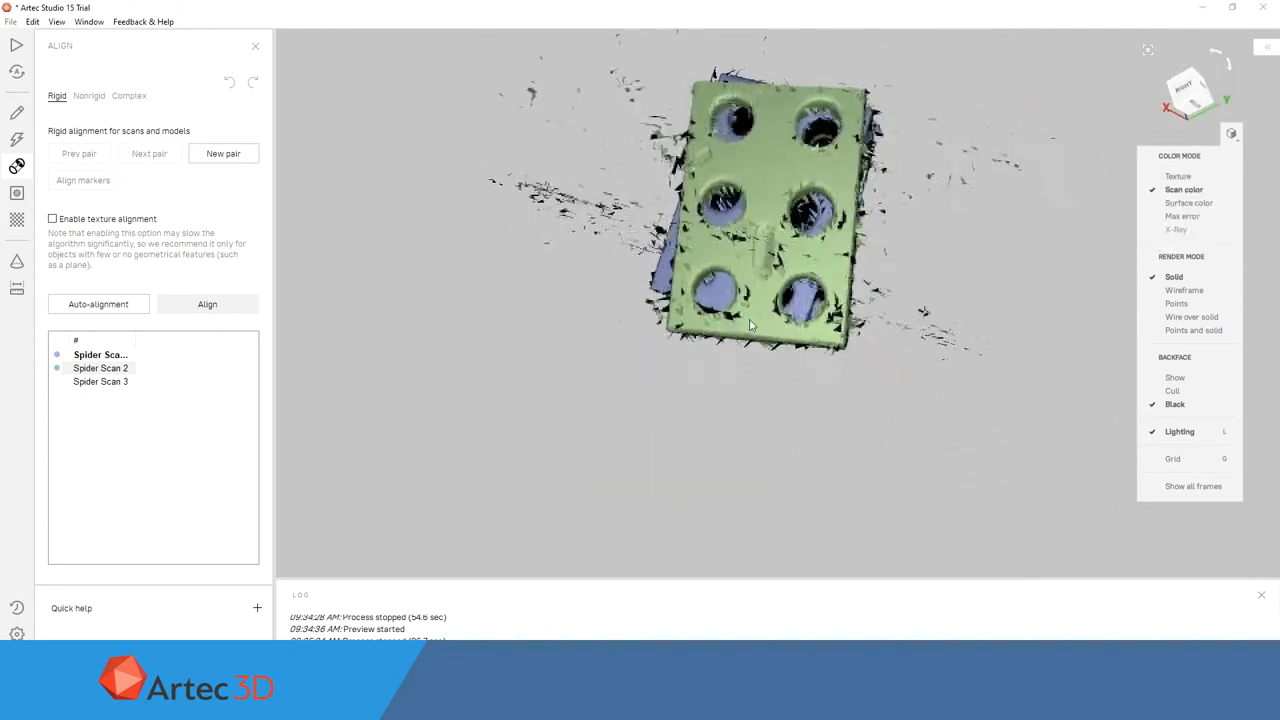
- Align Spider Scan 2 and Spider Scan 3 to Spider Scan 1
{"action": "left_click_drag", "start_coordinate": [750, 325], "coordinate": [862, 320]}
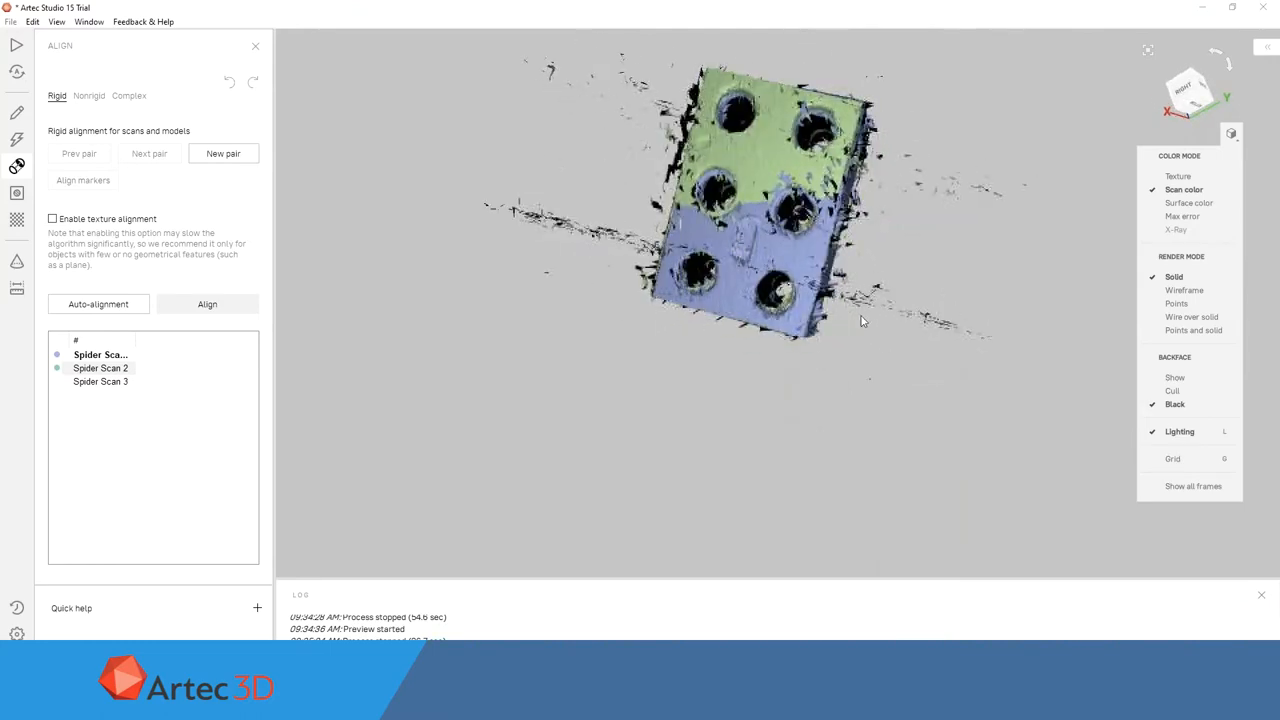
{"action": "left_click", "coordinate": [207, 304]}
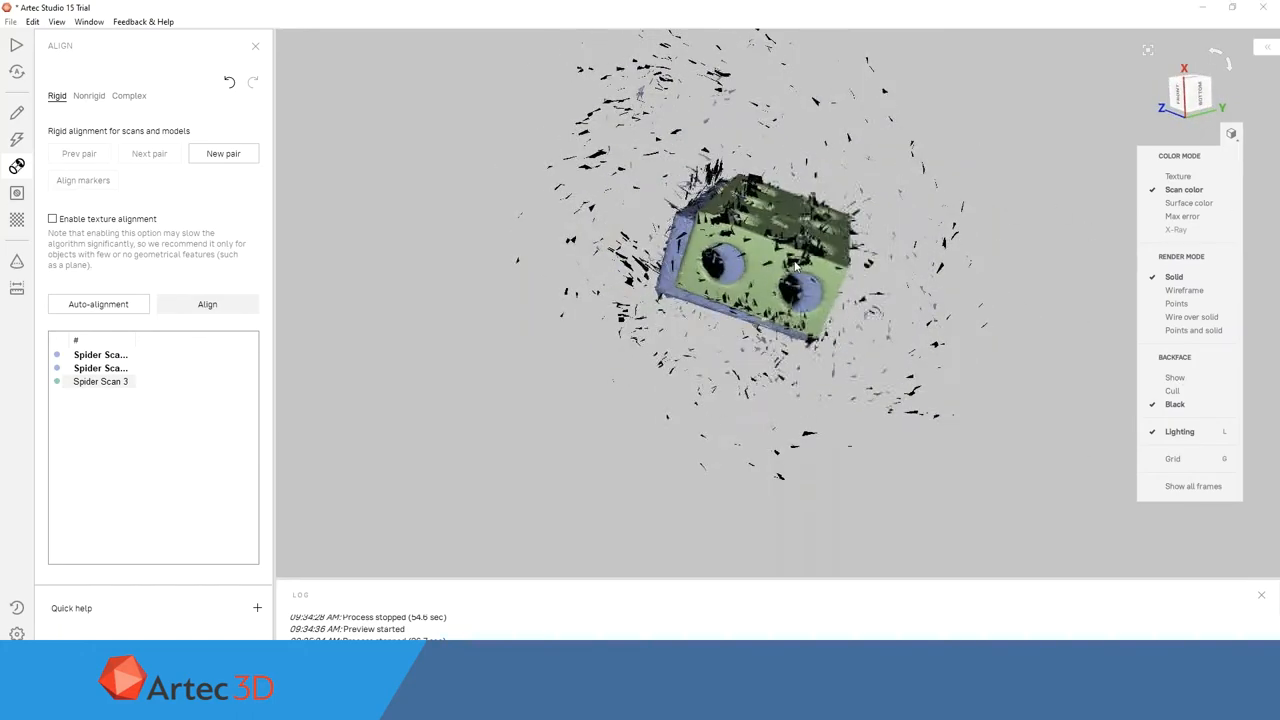
{"action": "left_click", "coordinate": [15, 165]}
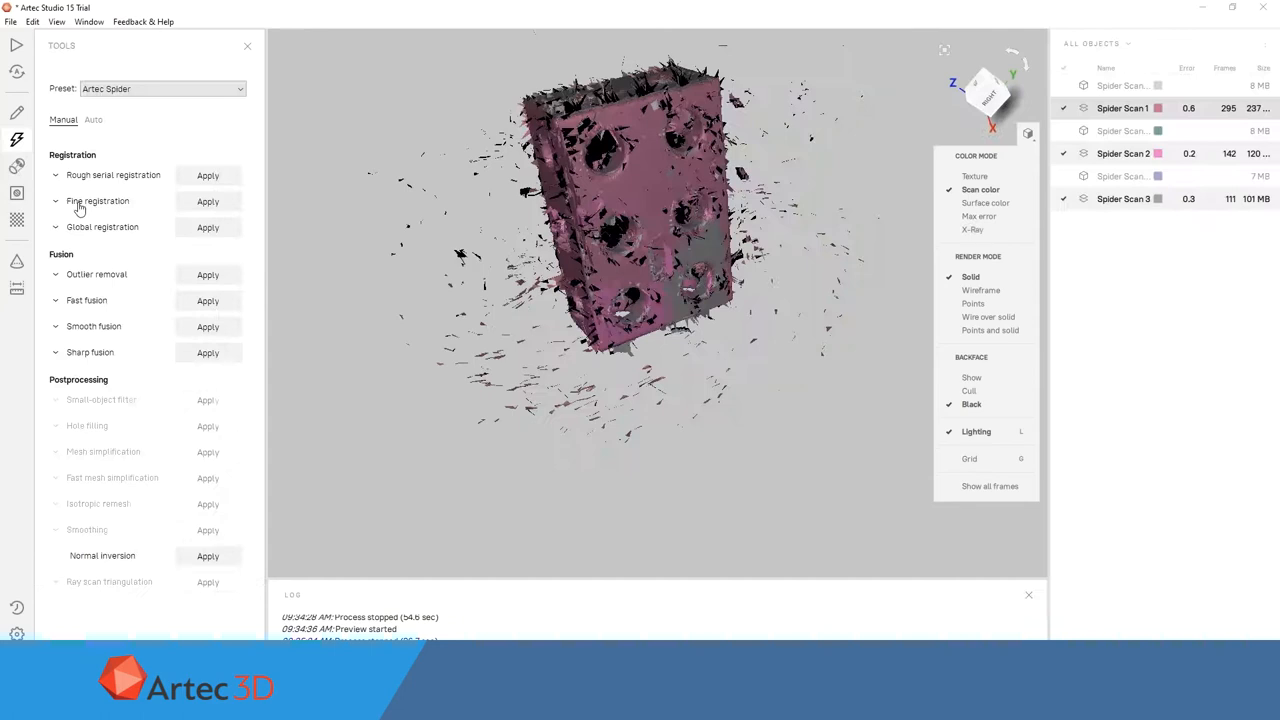
- Run Fine registration on the three aligned scans
{"action": "left_click", "coordinate": [56, 223]}
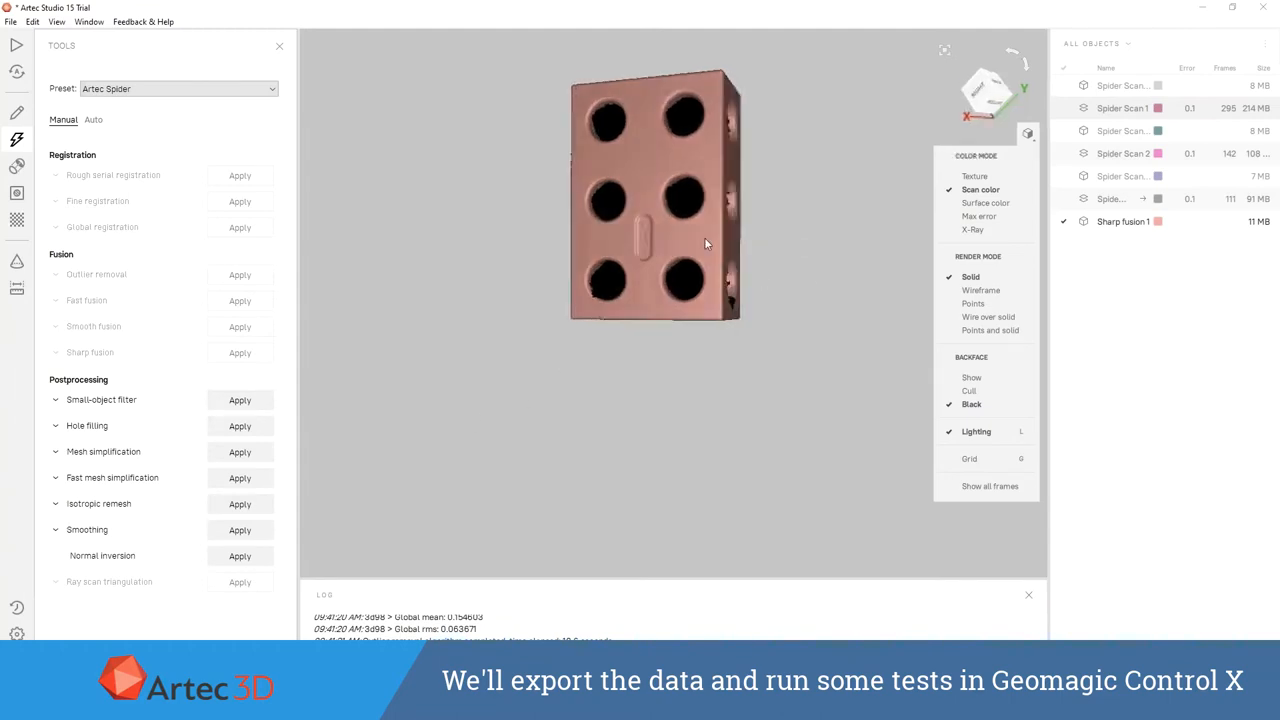
- Orbit the Sharp fusion 1 mesh to inspect the block's other face
{"action": "left_click_drag", "start_coordinate": [705, 245], "coordinate": [548, 198]}
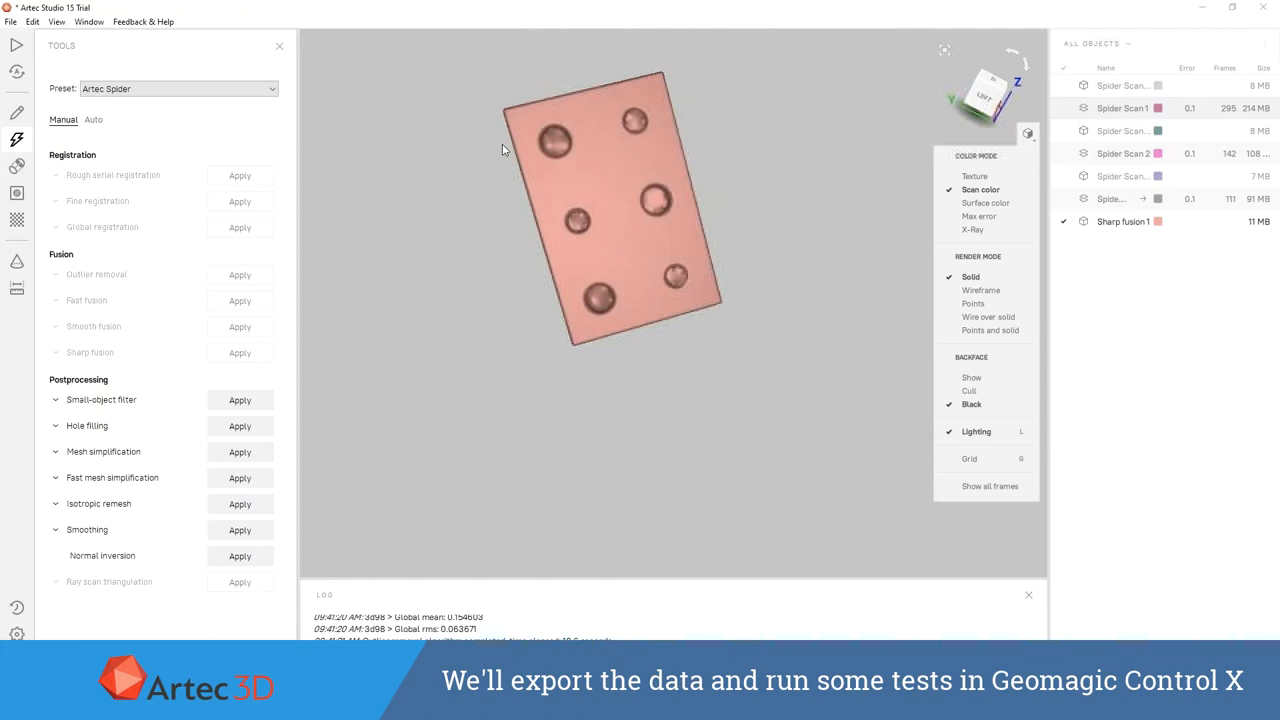
{"action": "left_click_drag", "start_coordinate": [503, 148], "coordinate": [595, 230]}
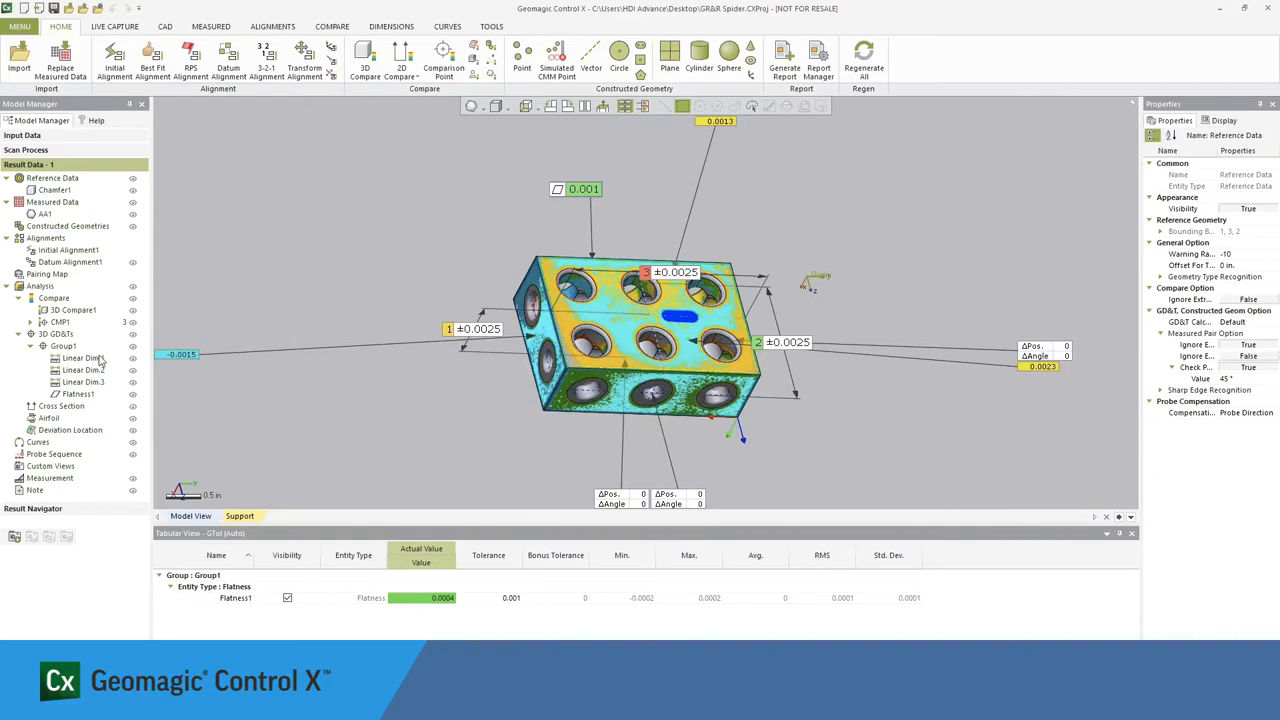
- Select Group1 under 3D GD&Ts to list Flatness1 and Linear Dim.1–3 results
{"action": "left_click", "coordinate": [63, 345]}
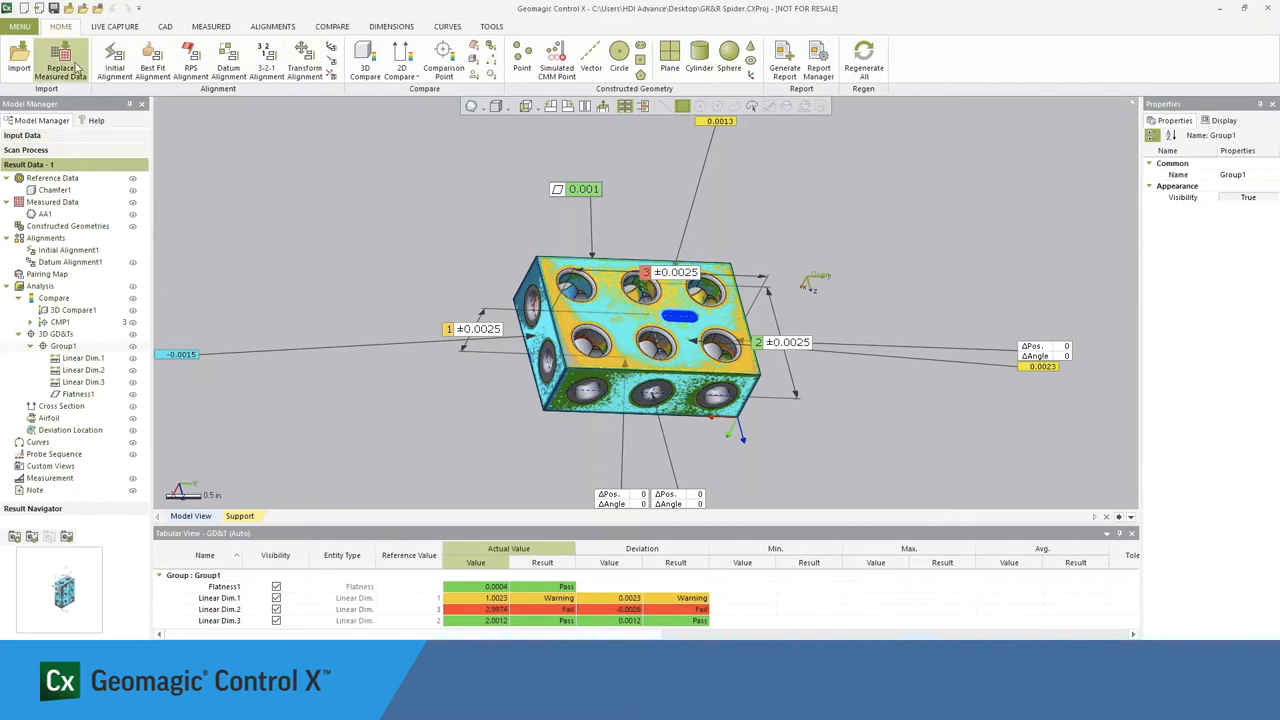
- Replace the measured data with the JPS1 scan, rerun inspection and confirm its unit
{"action": "left_click", "coordinate": [60, 55]}
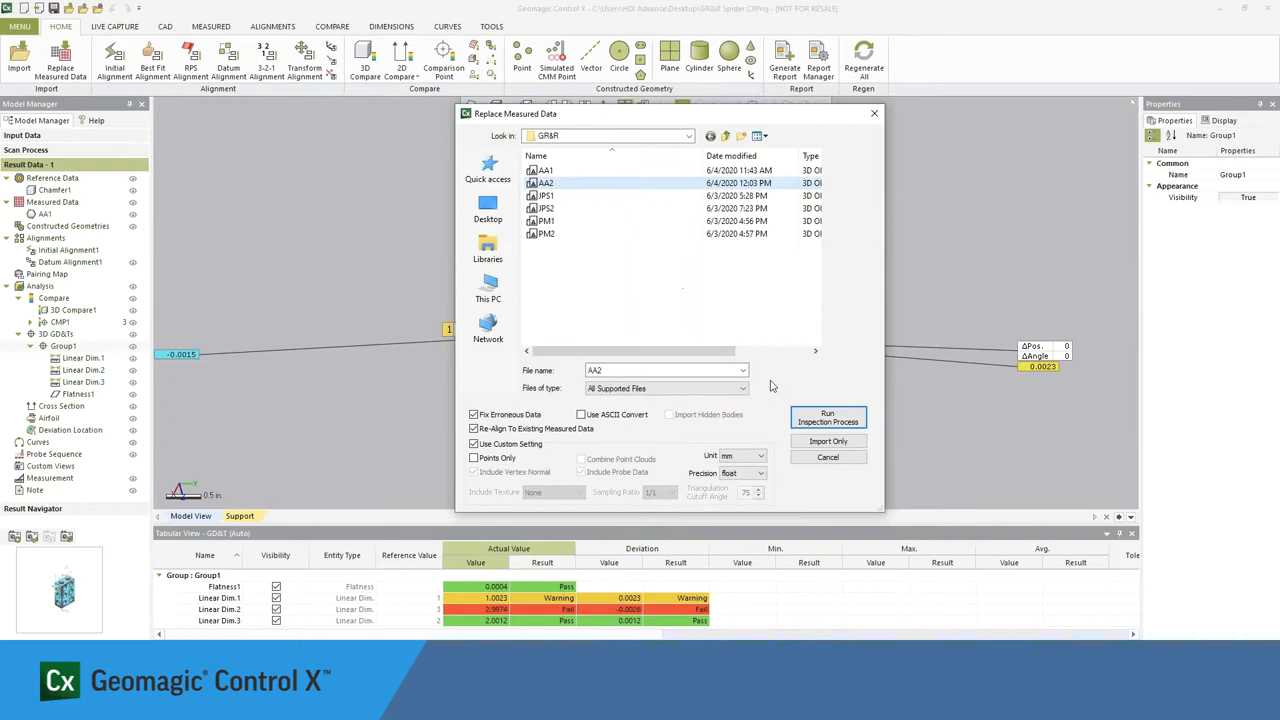
{"action": "left_click", "coordinate": [828, 417]}
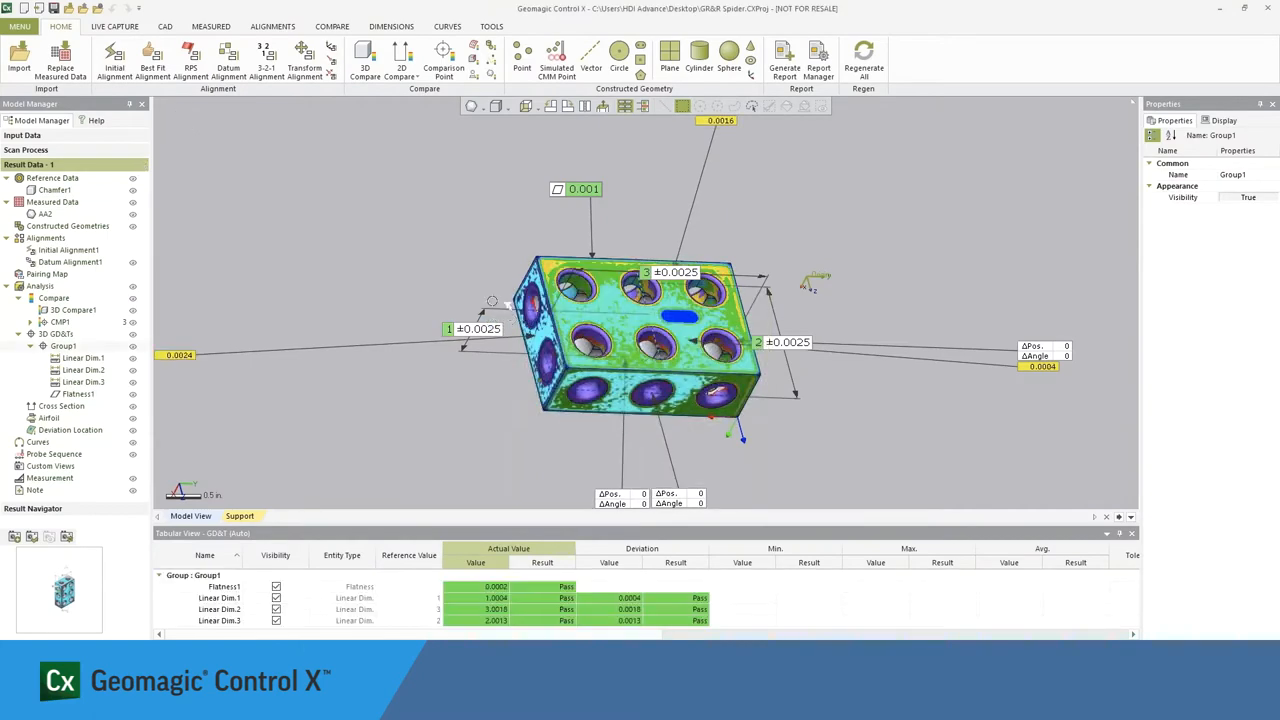
{"action": "left_click", "coordinate": [63, 50]}
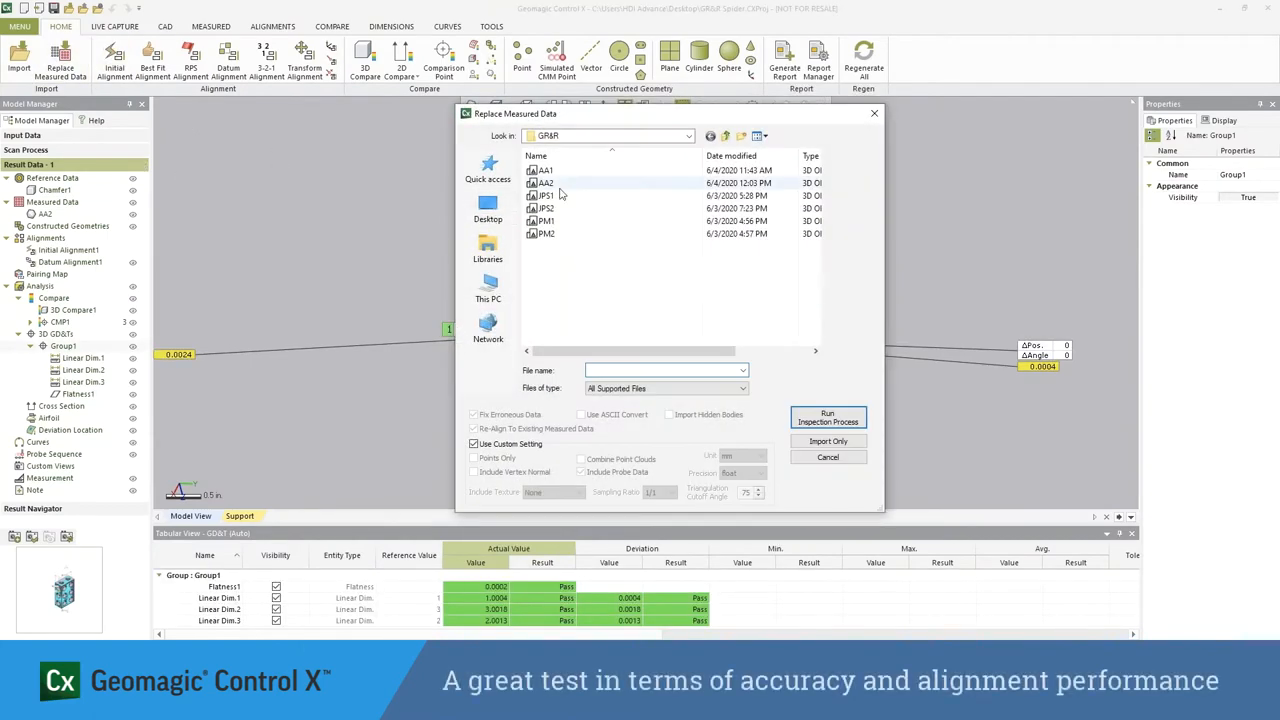
{"action": "left_click", "coordinate": [828, 417]}
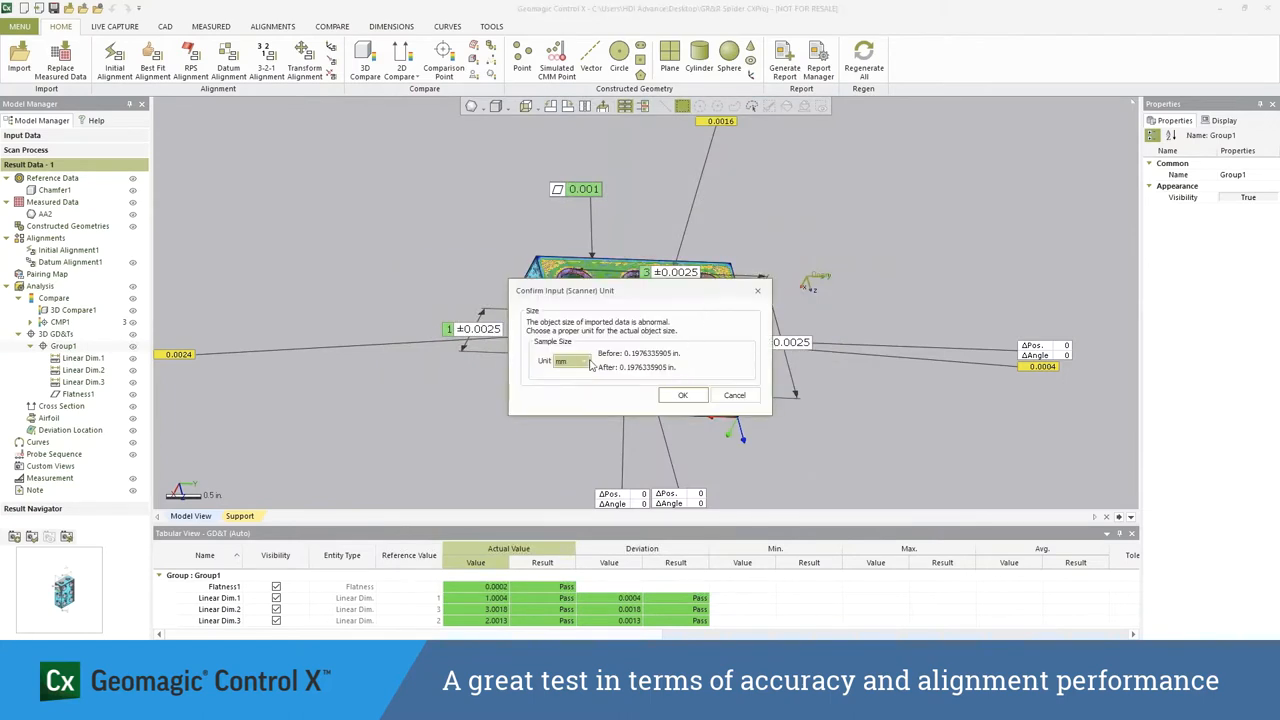
{"action": "left_click", "coordinate": [683, 395]}
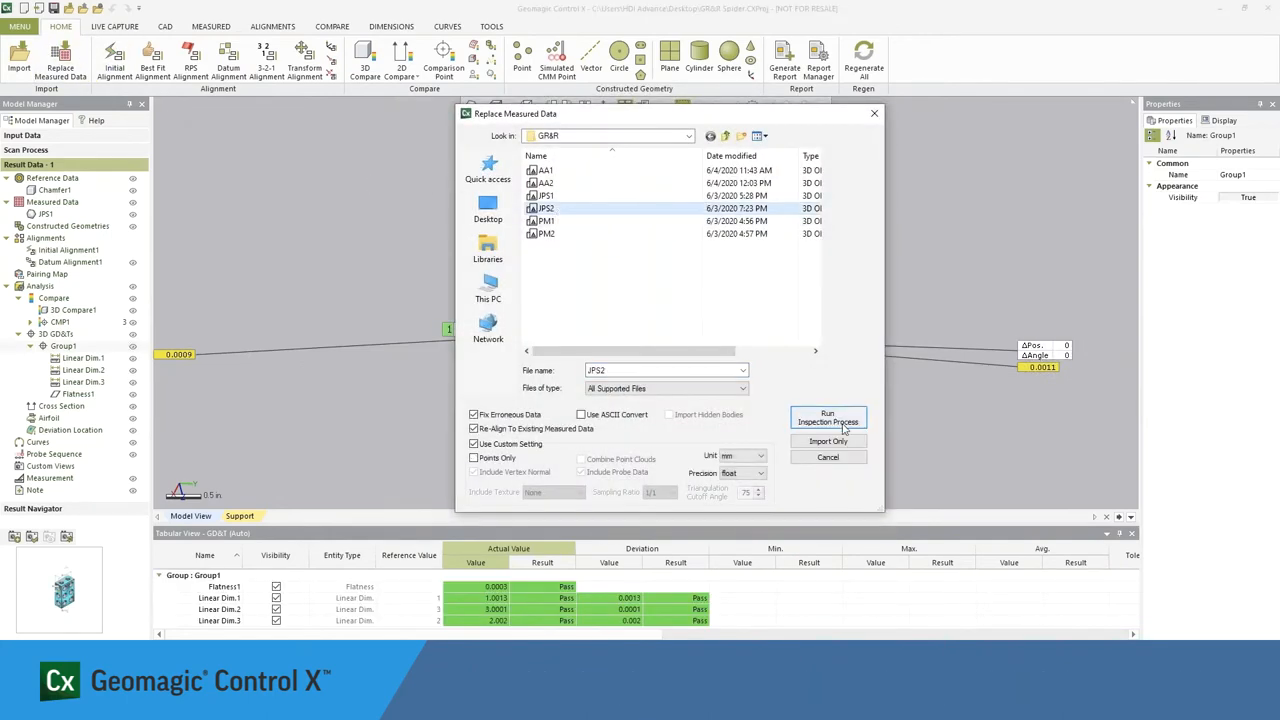
- Load JPS2, then PM1, rerunning the inspection with the unit set to inches
{"action": "left_click", "coordinate": [828, 419]}
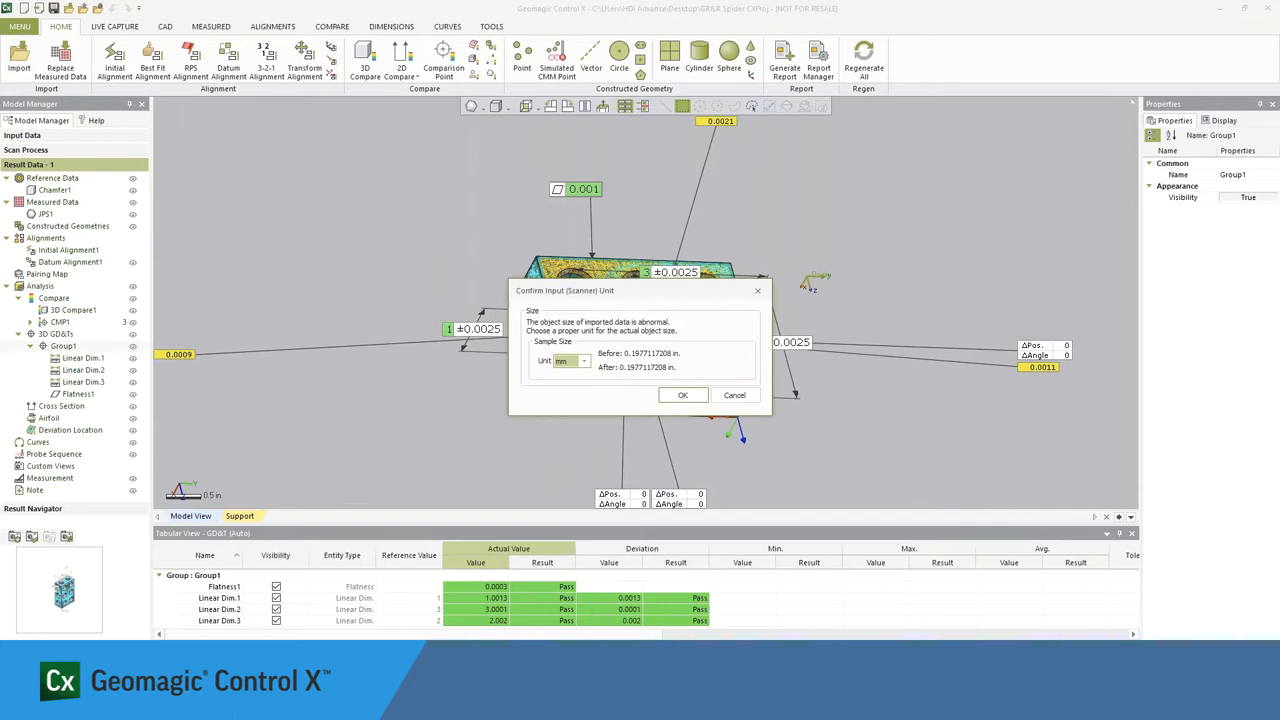
{"action": "left_click", "coordinate": [569, 360]}
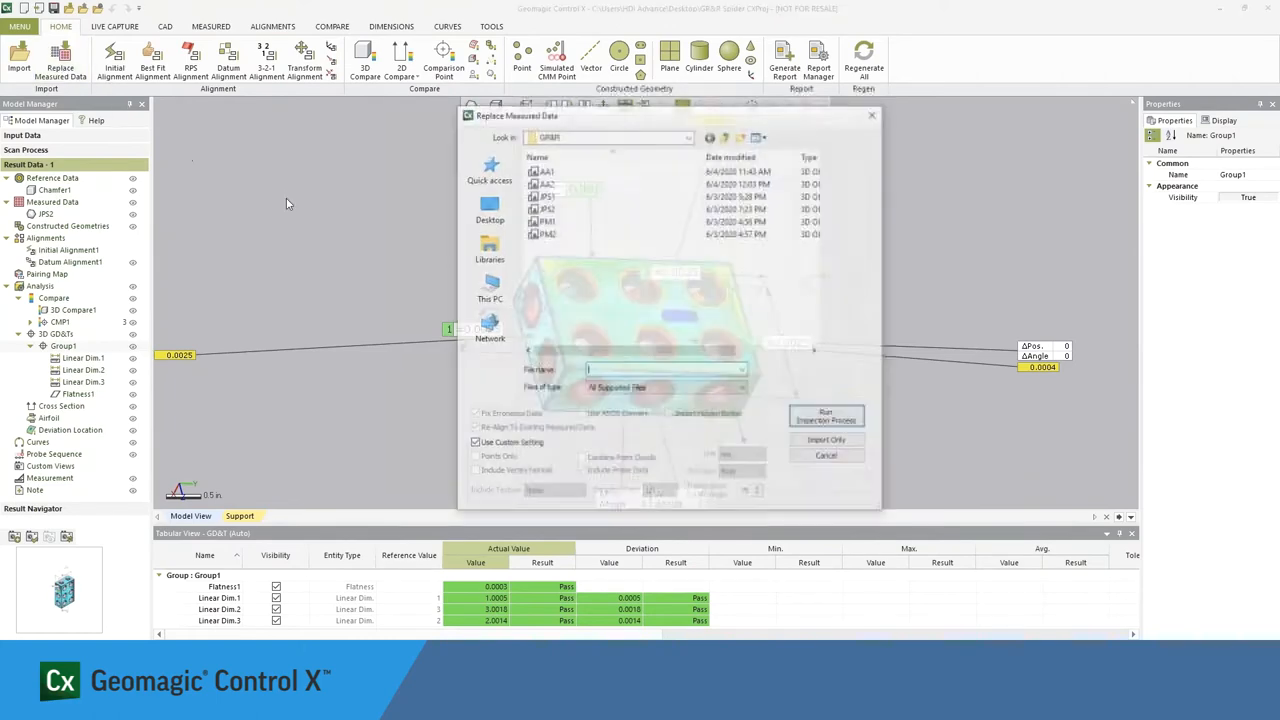
{"action": "left_click", "coordinate": [543, 221]}
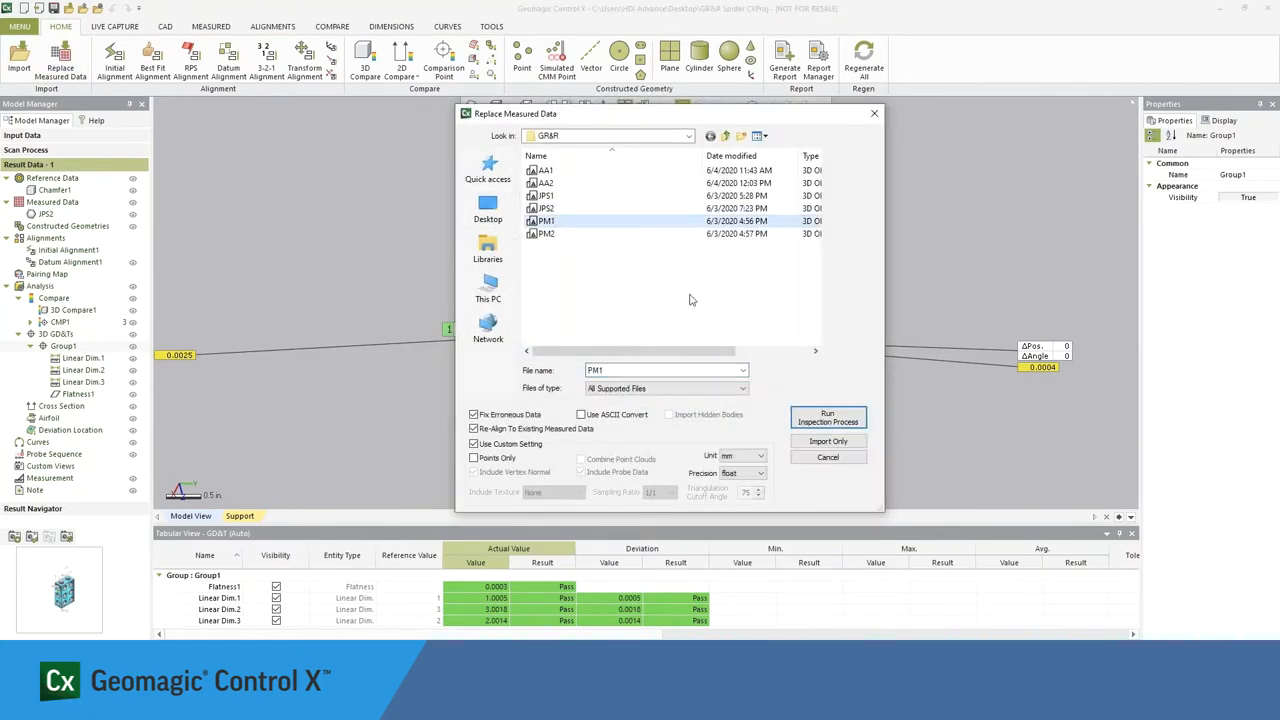
{"action": "left_click", "coordinate": [827, 417]}
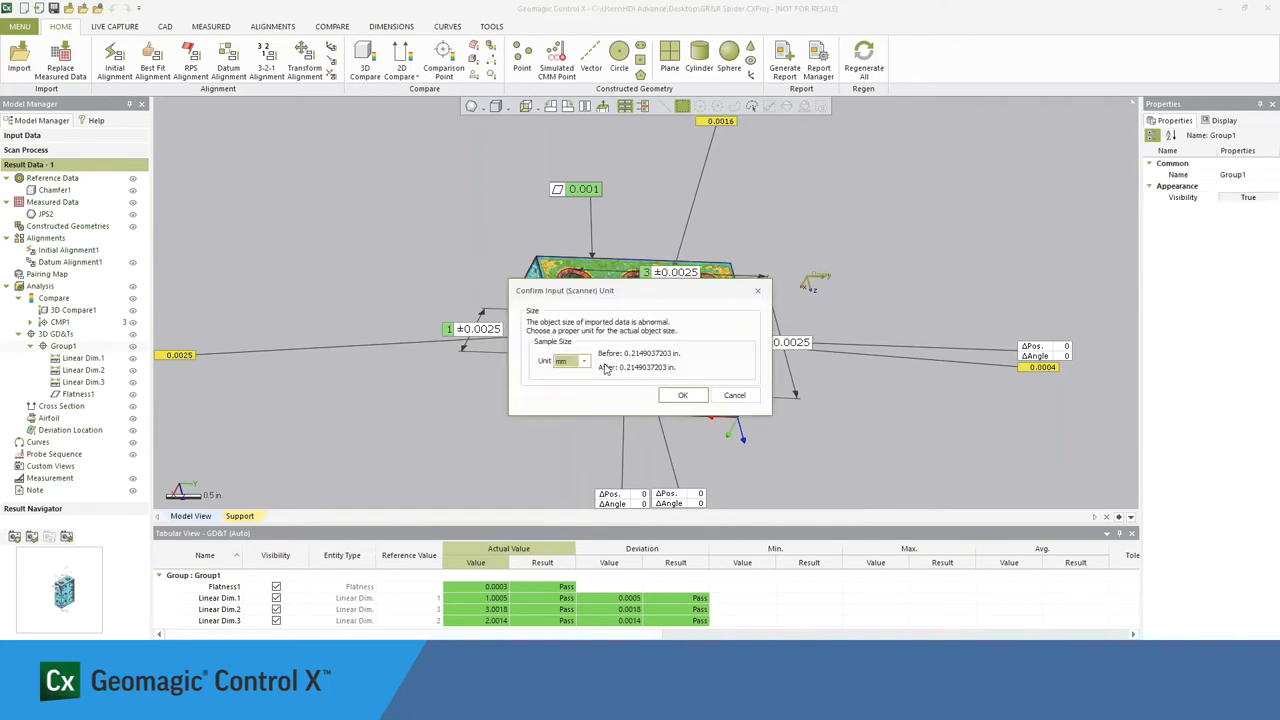
{"action": "left_click", "coordinate": [570, 360]}
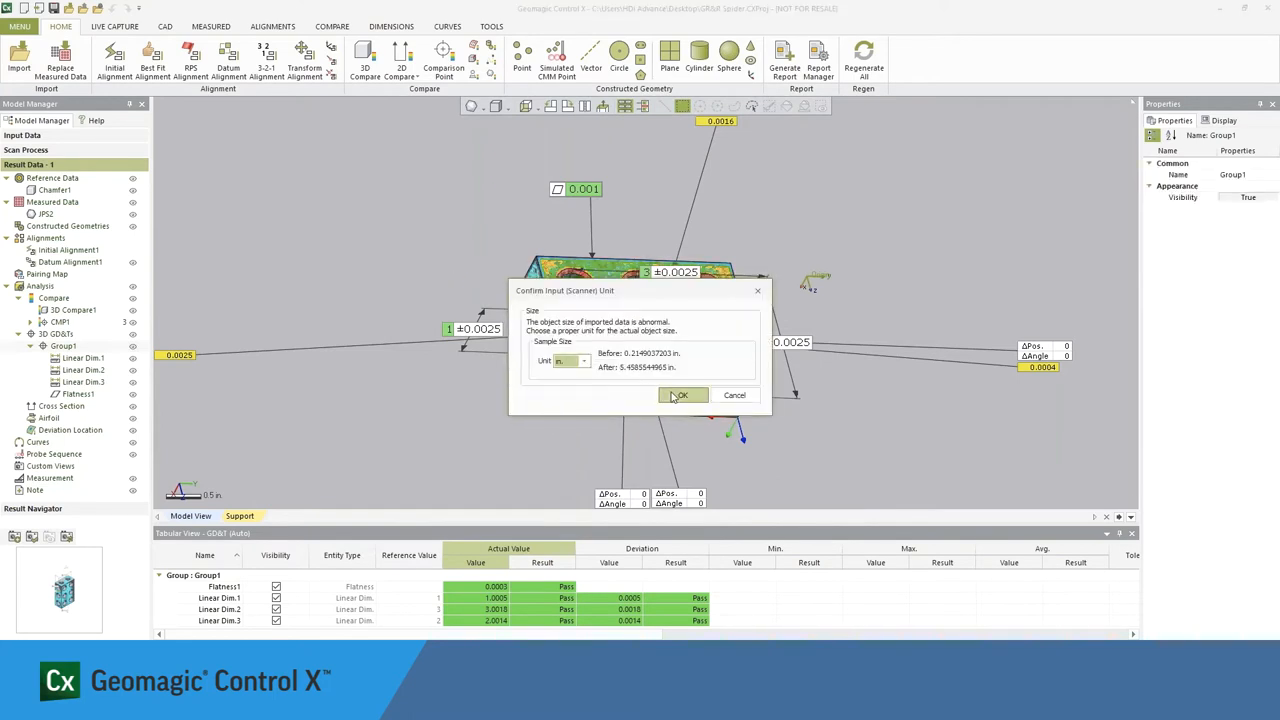
{"action": "left_click", "coordinate": [683, 395]}
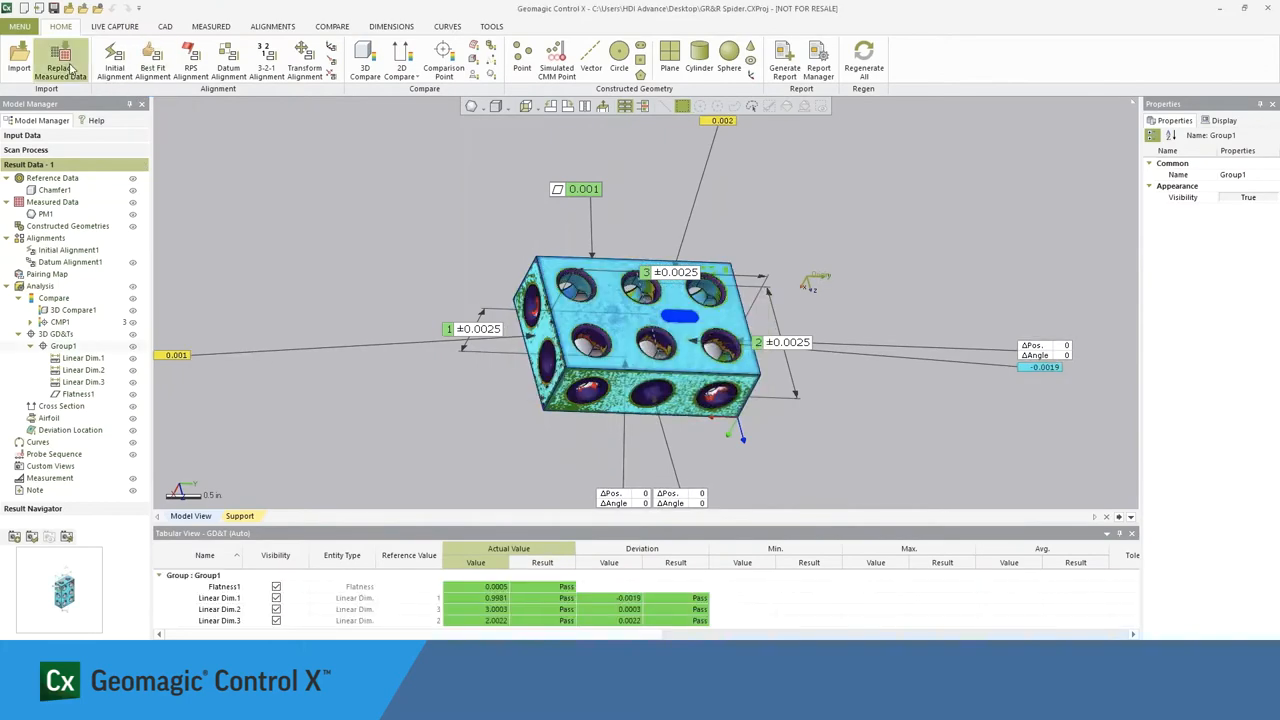
- Replace the measured data with PM2 and set its unit to inches
{"action": "left_click", "coordinate": [63, 55]}
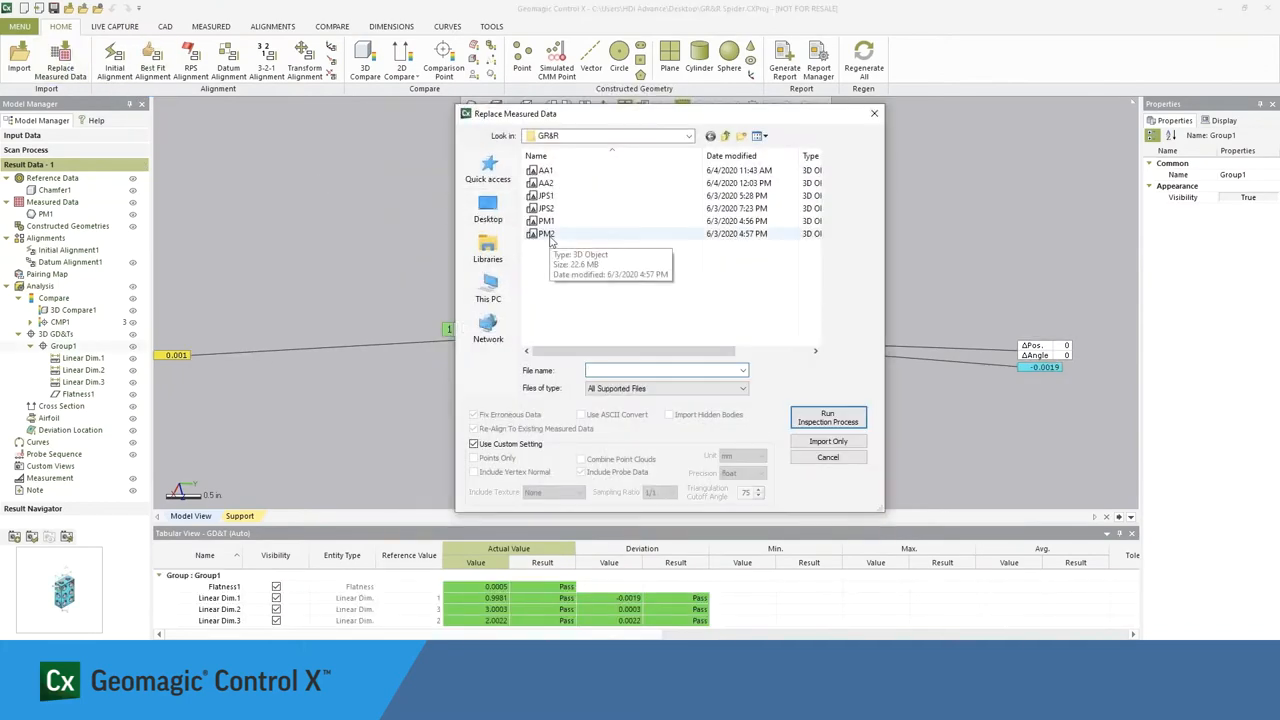
{"action": "left_click", "coordinate": [828, 440]}
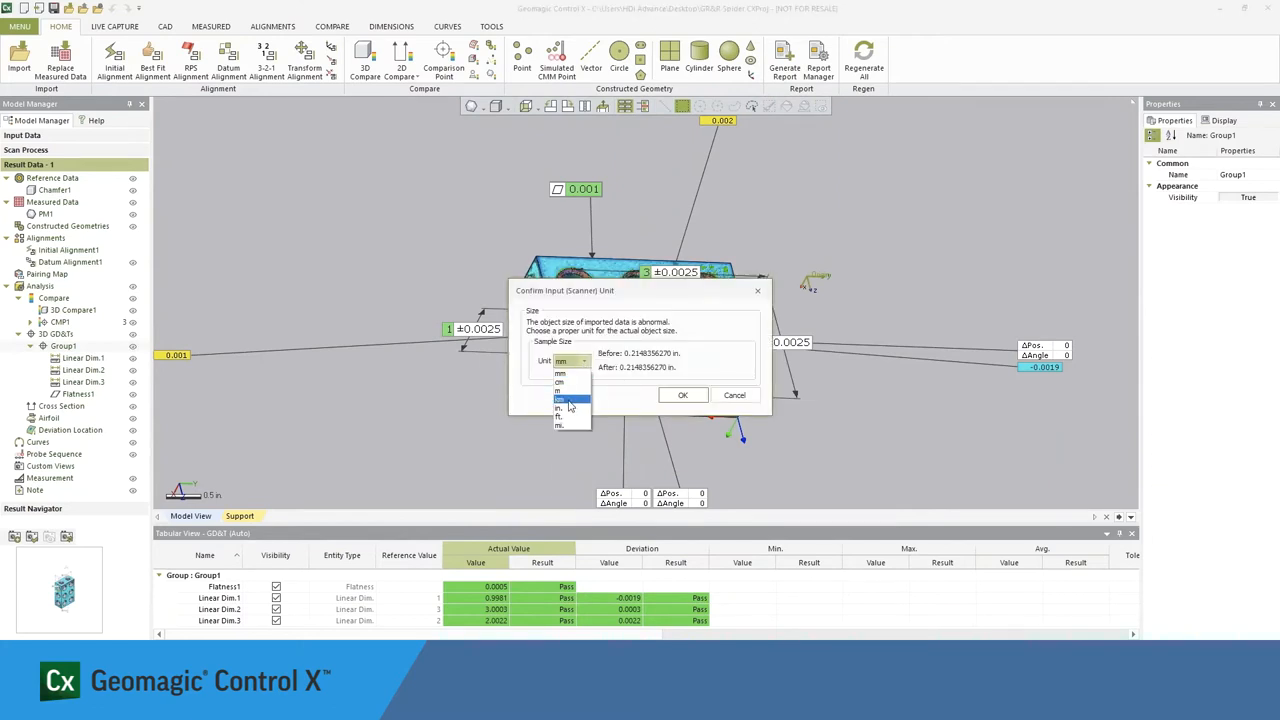
{"action": "left_click", "coordinate": [683, 395]}
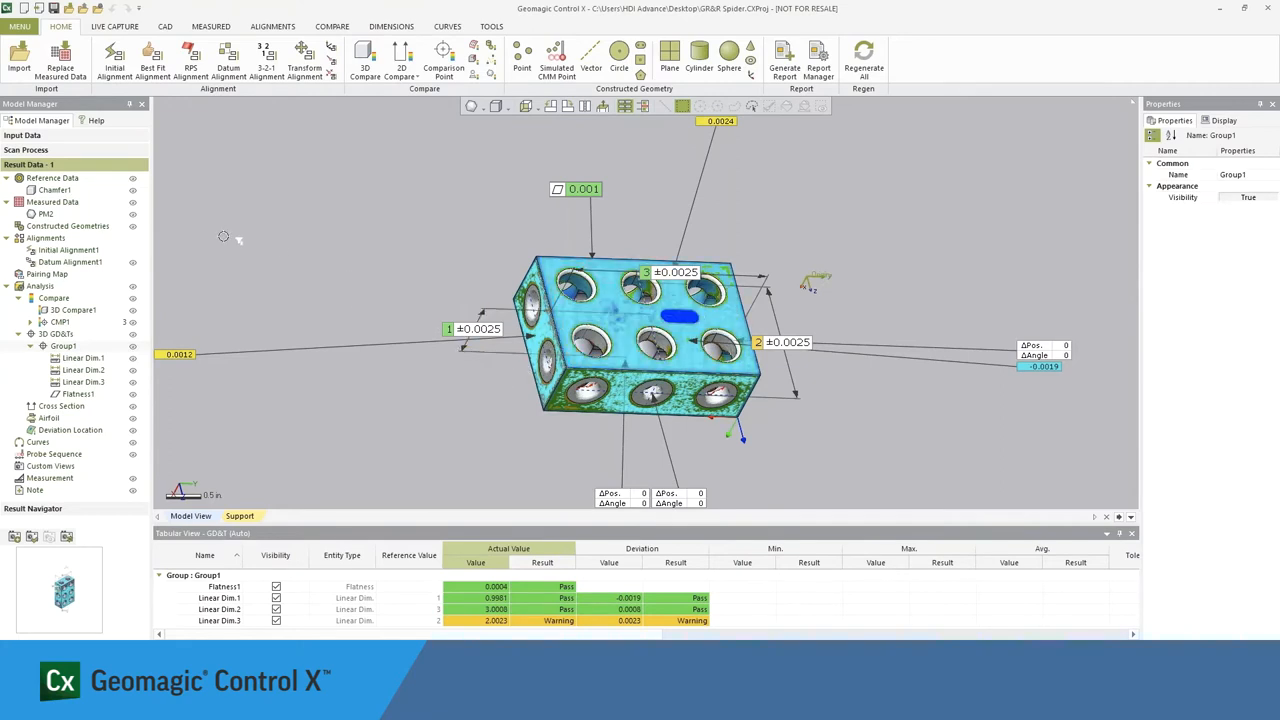
{"action": "mouse_move", "coordinate": [170, 342]}
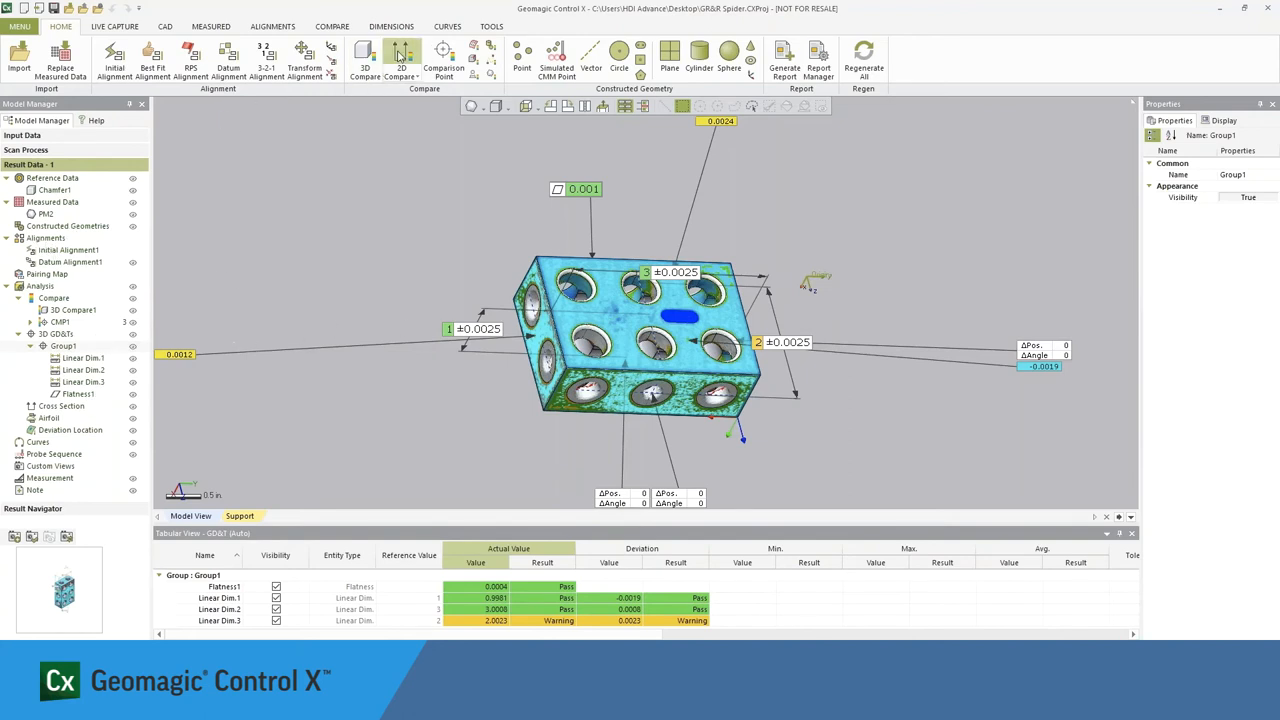
- Create 2D Compare1 from the Home ribbon's 2D Compare tool
{"action": "left_click", "coordinate": [398, 57]}
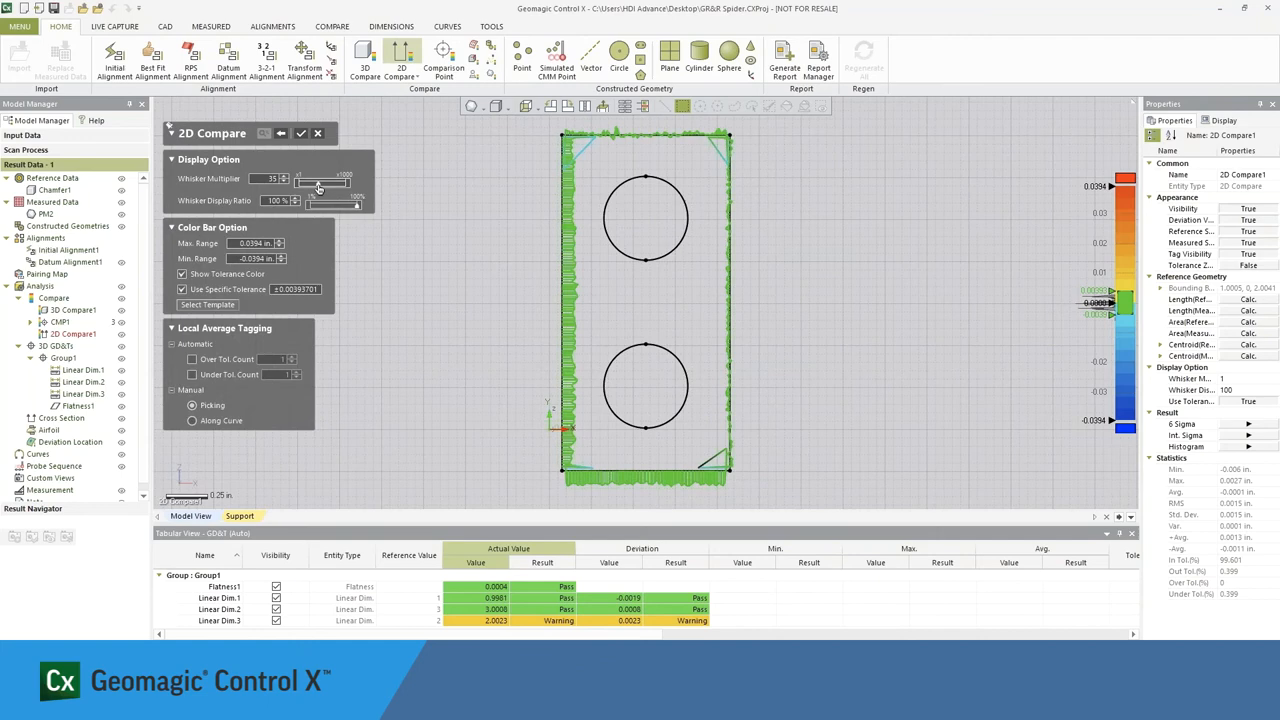
- Raise the whisker multiplier to about 48 and zoom into the plot edges
{"action": "left_click_drag", "start_coordinate": [300, 178], "coordinate": [318, 178]}
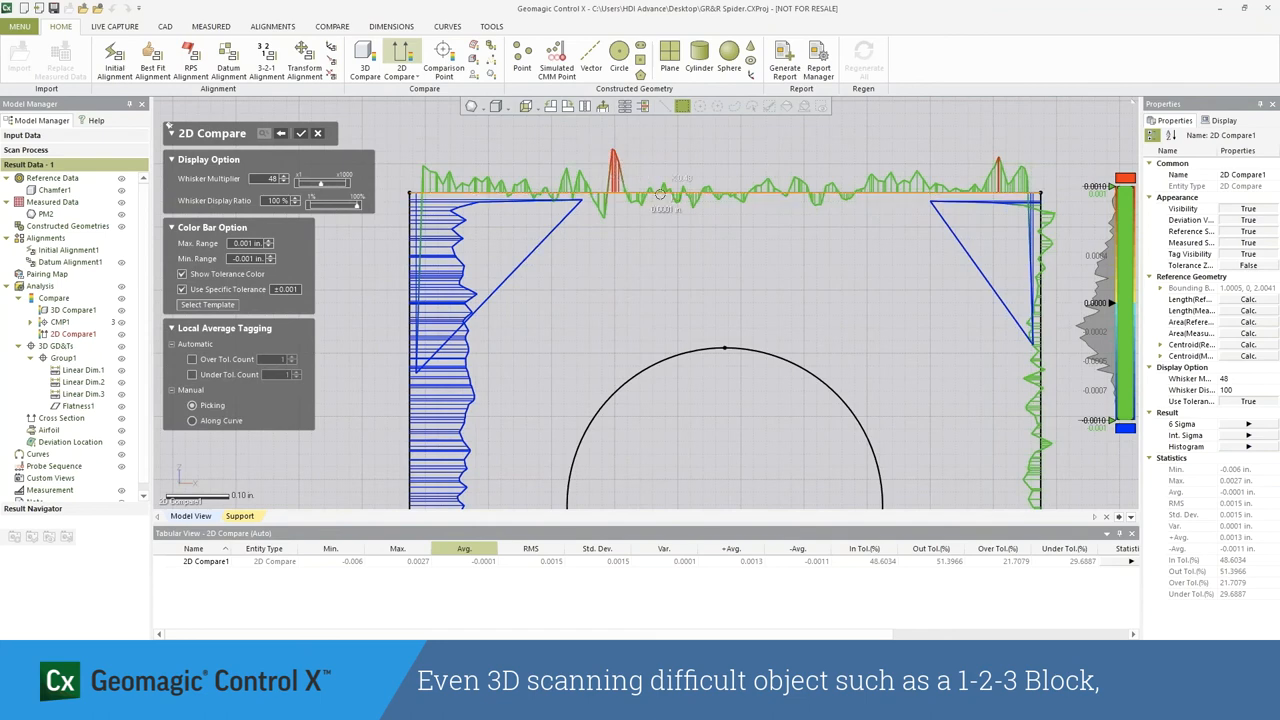
{"action": "scroll", "scroll_direction": "down", "scroll_amount": 3}
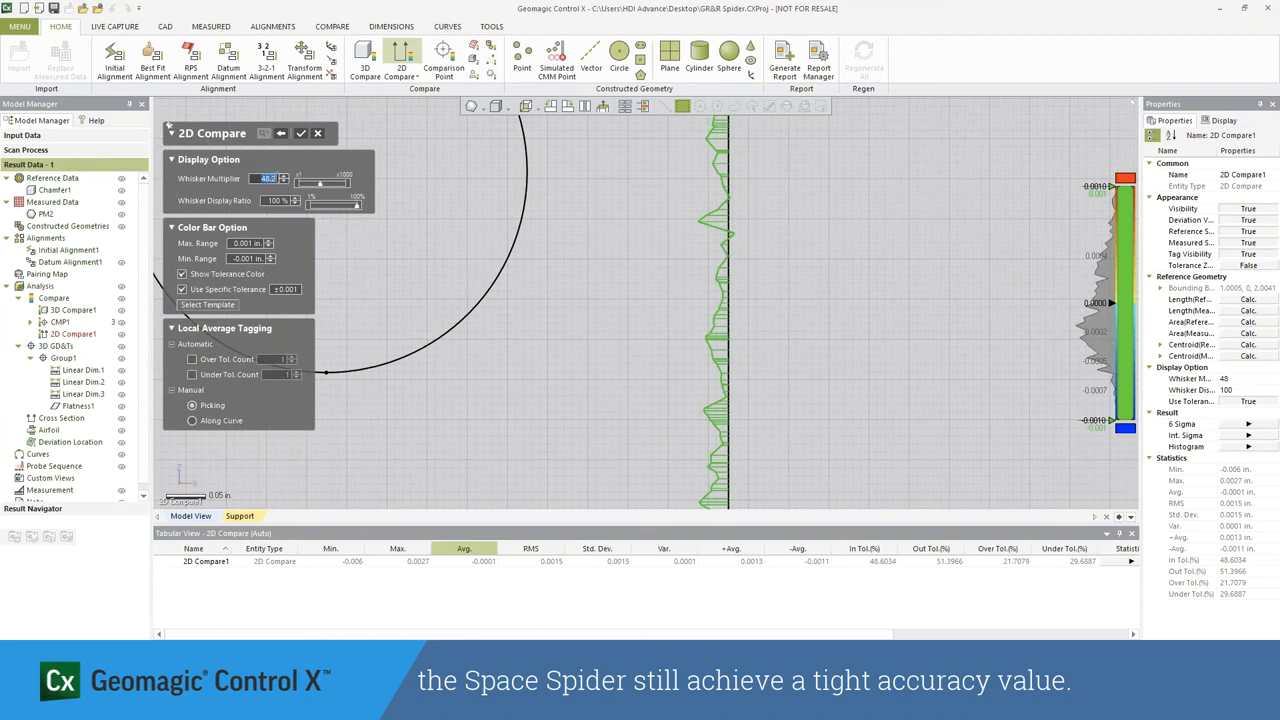
{"action": "mouse_move", "coordinate": [295, 190]}
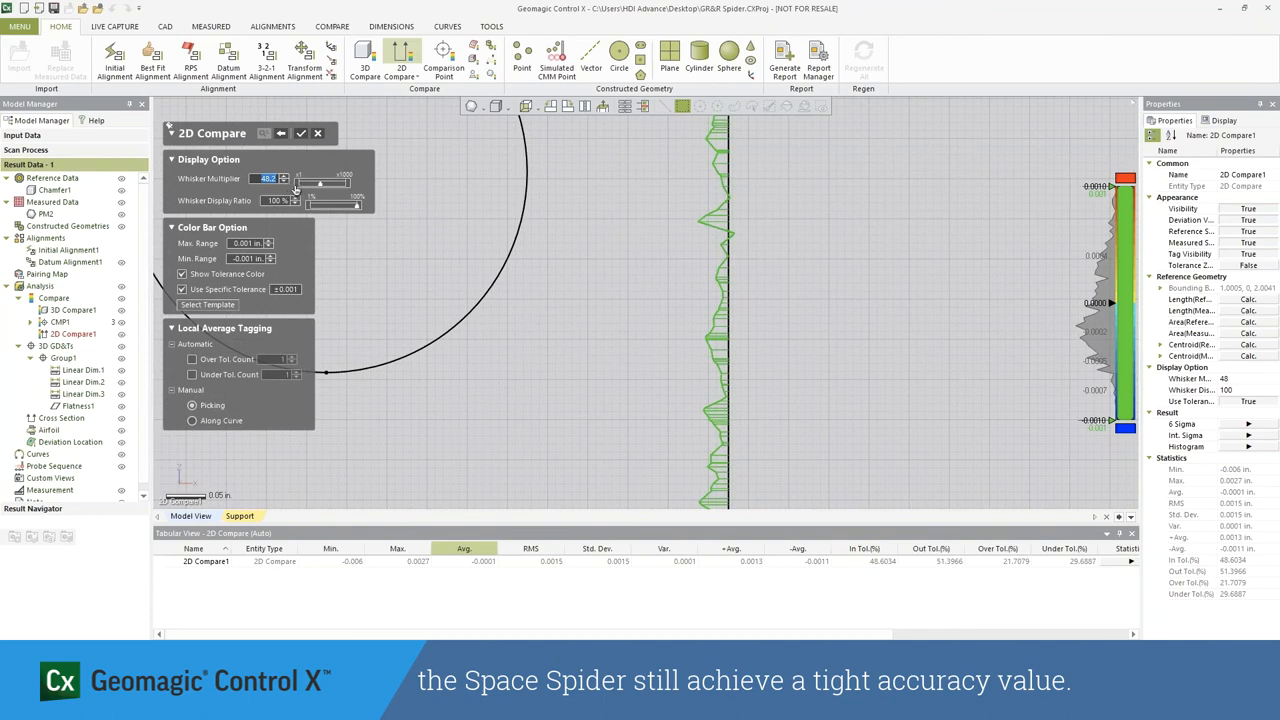